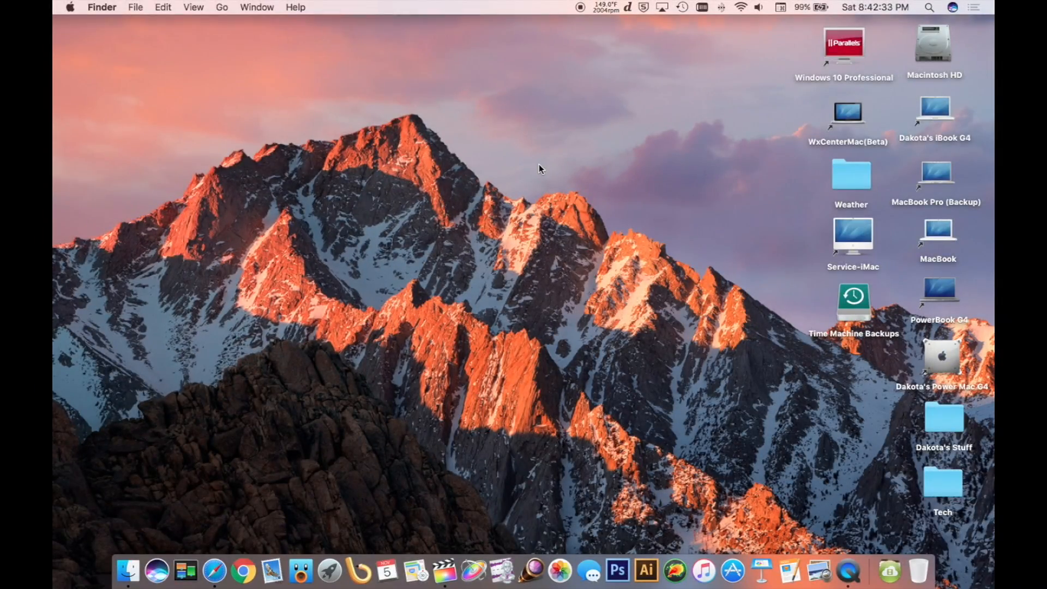
Step: Ask Siri for Los Angeles weather (75°, partly cloudy) and scroll through the ten-day forecast
click(70, 7)
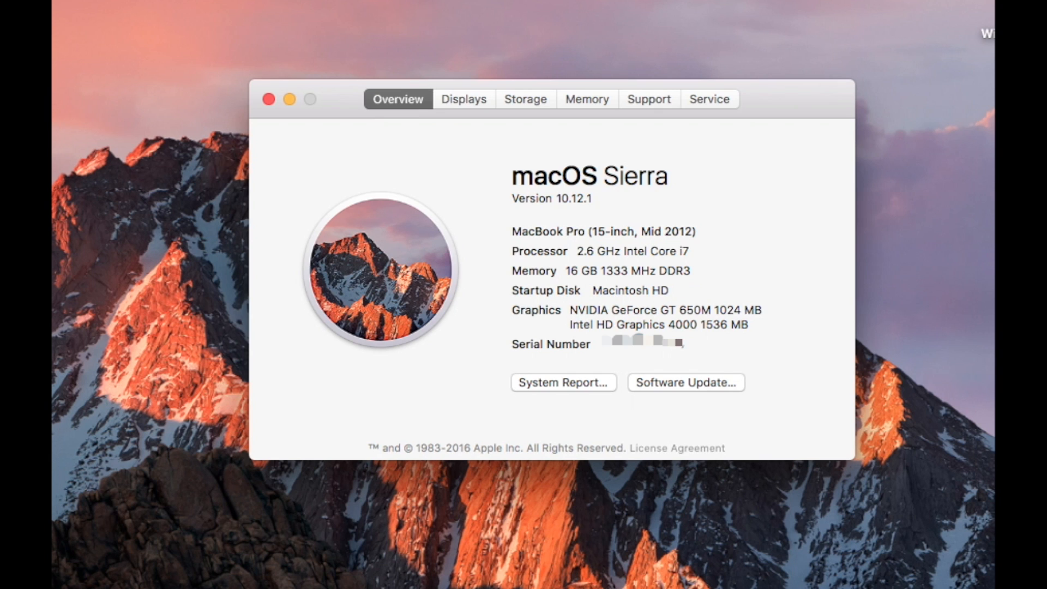
click(269, 99)
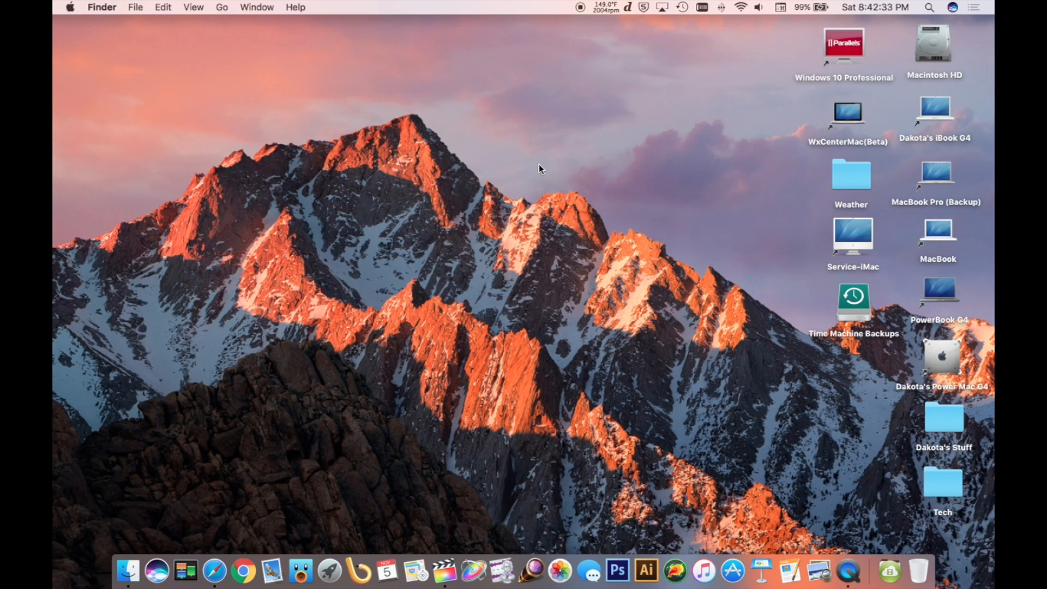
click(951, 7)
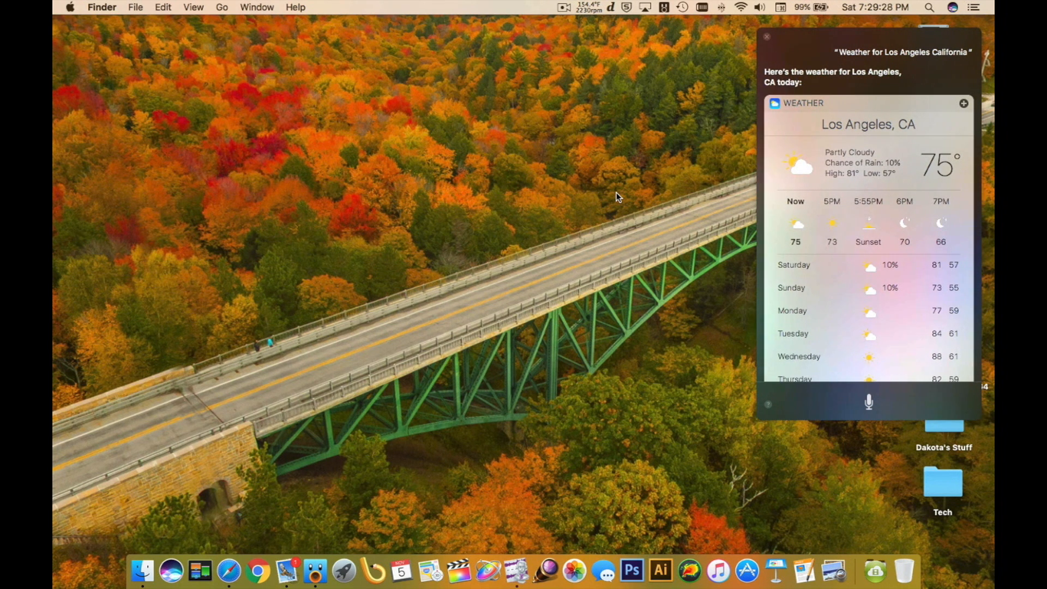
mouse_move(830, 213)
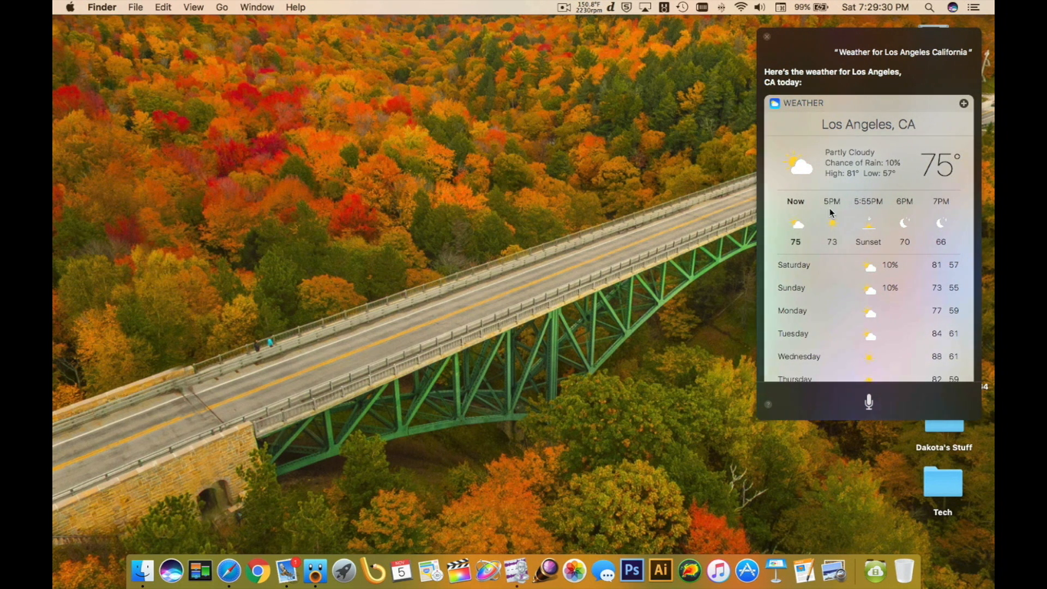
scroll(down, 3)
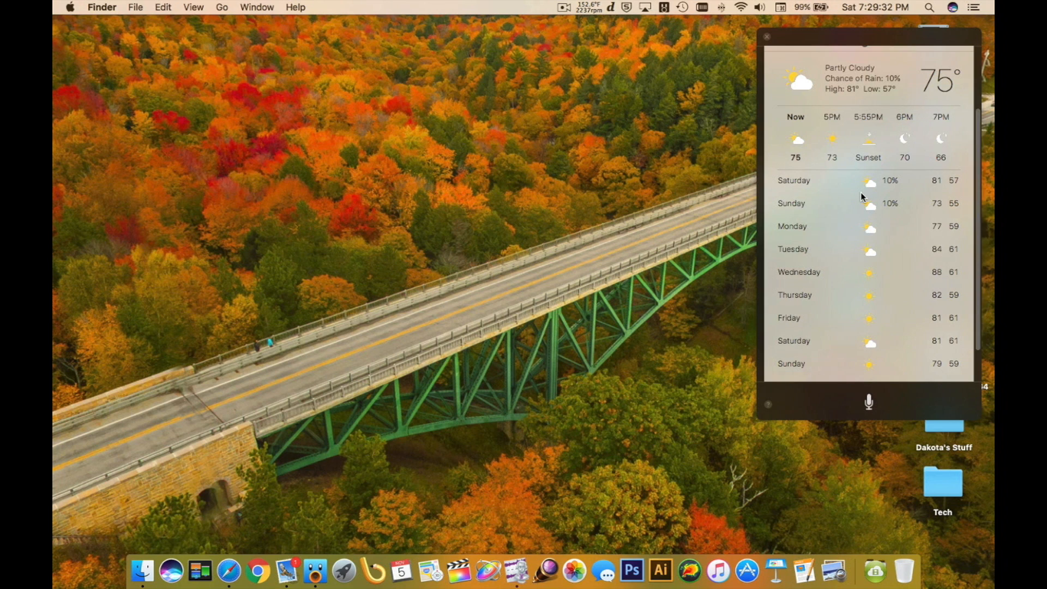
scroll(down, 3)
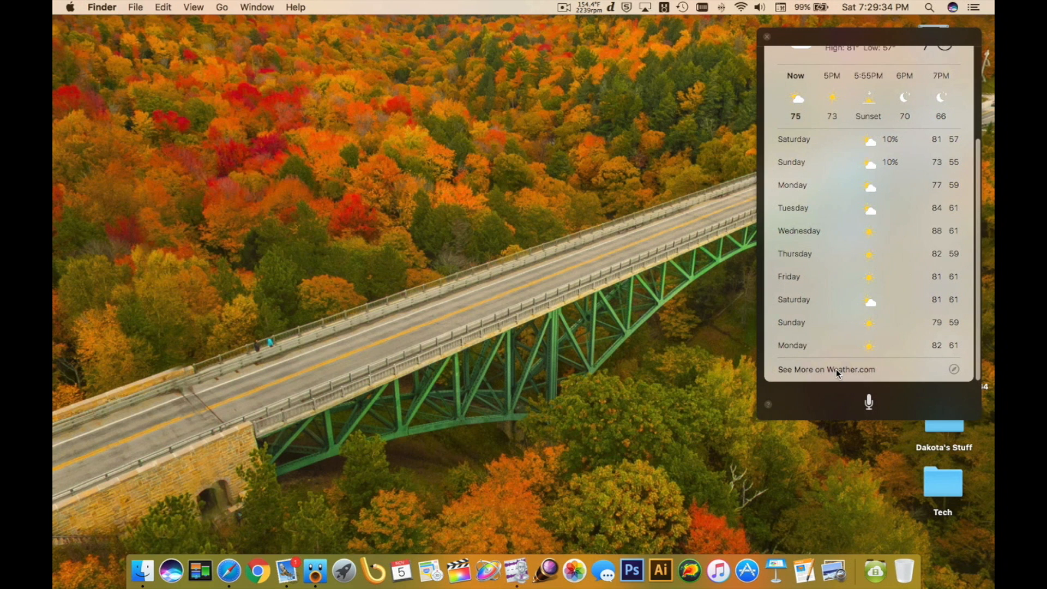
Step: Open the Weather.com Los Angeles forecast from the Siri card and scroll the page
click(826, 369)
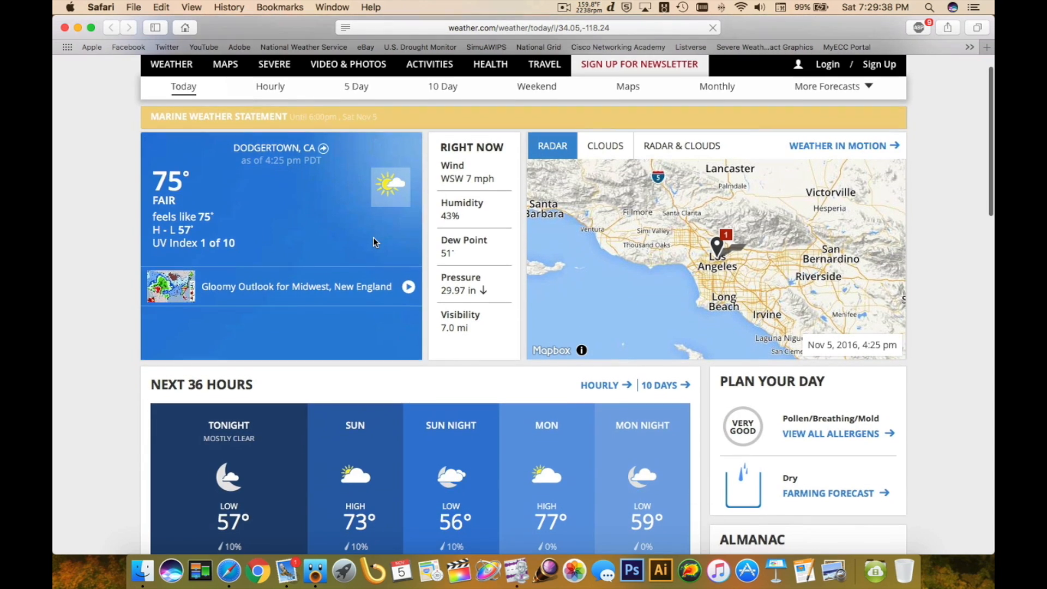
scroll(down, 3)
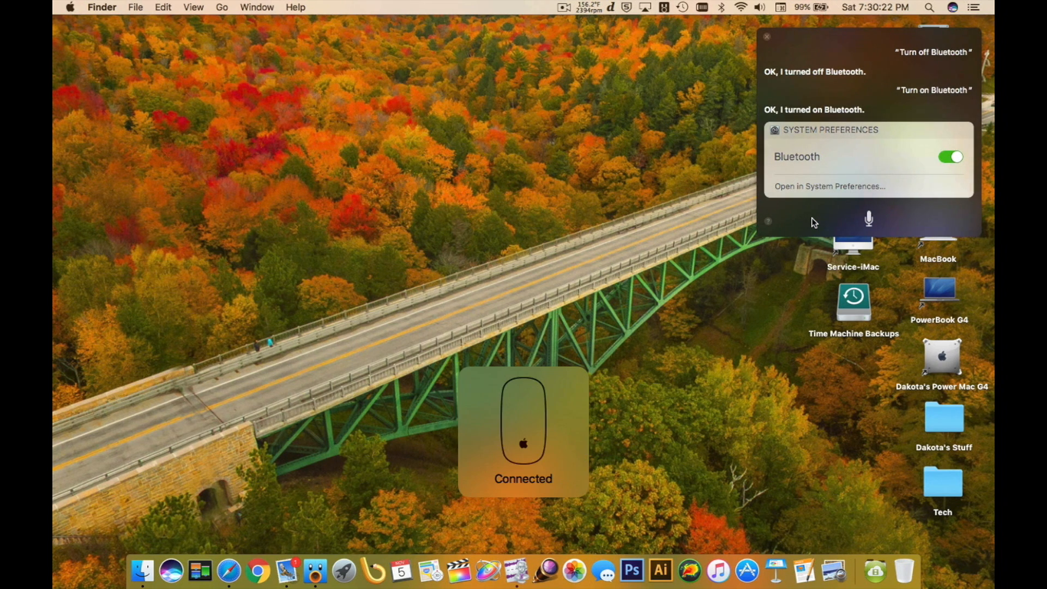
mouse_move(797, 227)
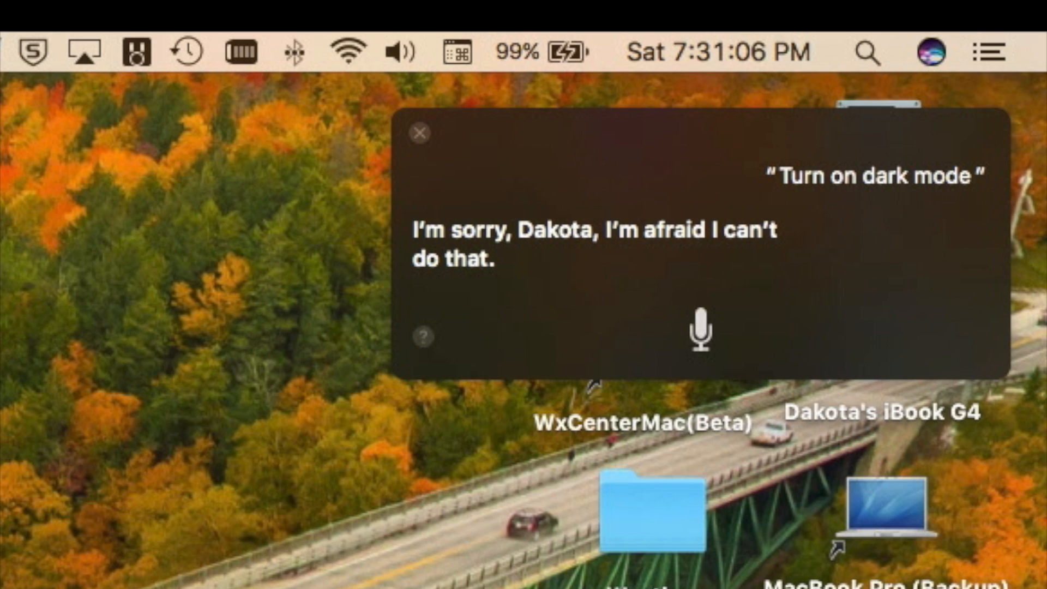
mouse_move(398, 193)
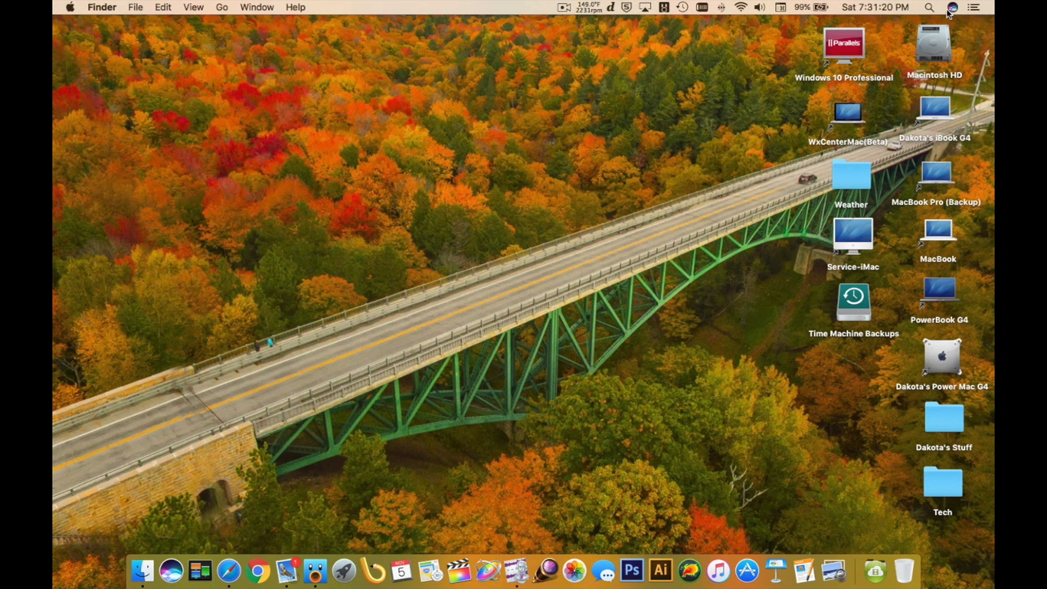
Step: Have Siri open Word and lock the Mac, then sign back in with the password
click(950, 7)
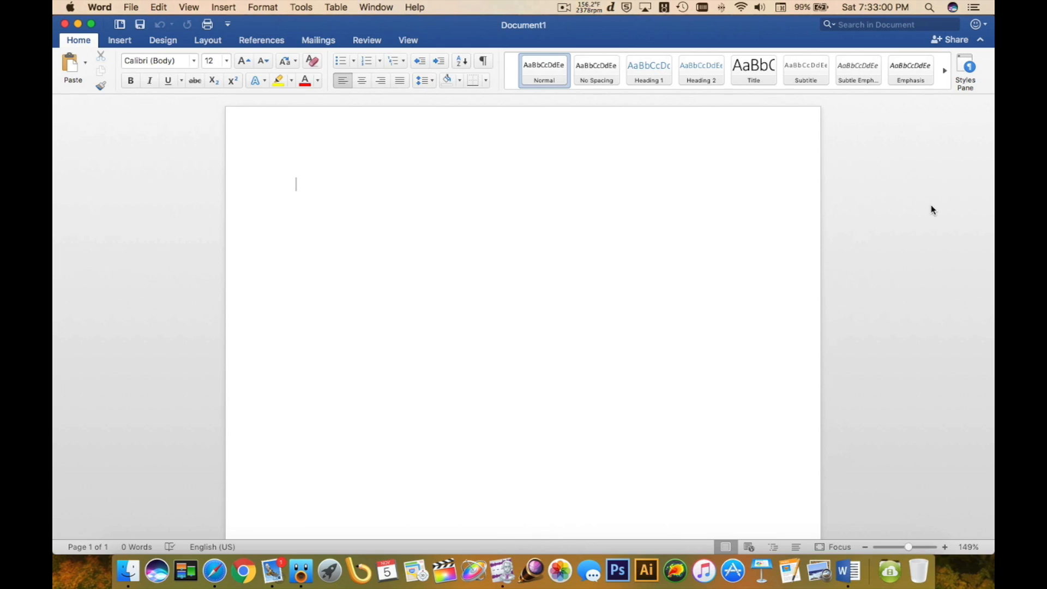
mouse_move(881, 190)
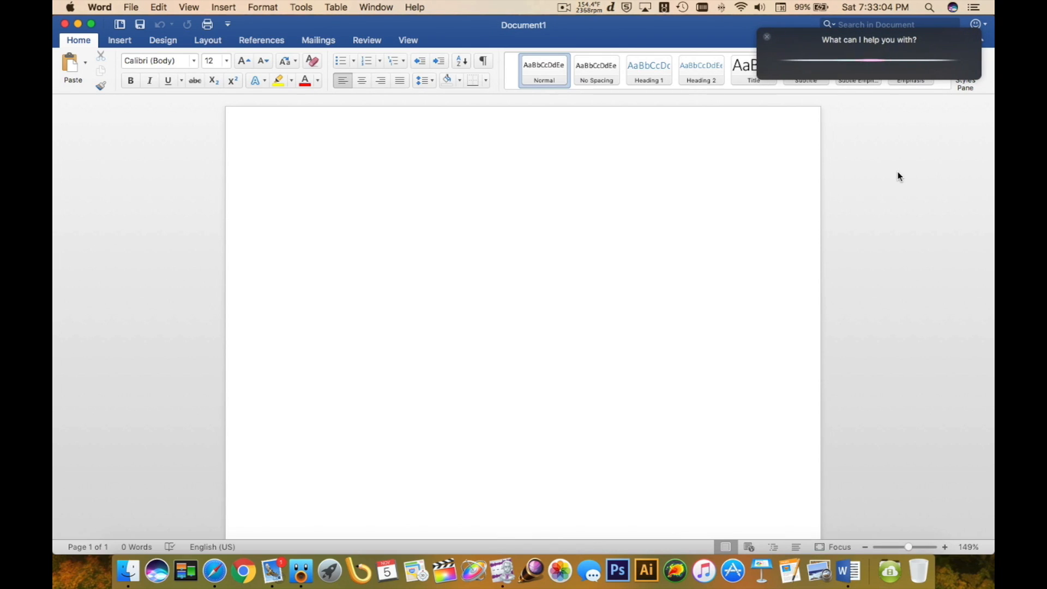
click(295, 185)
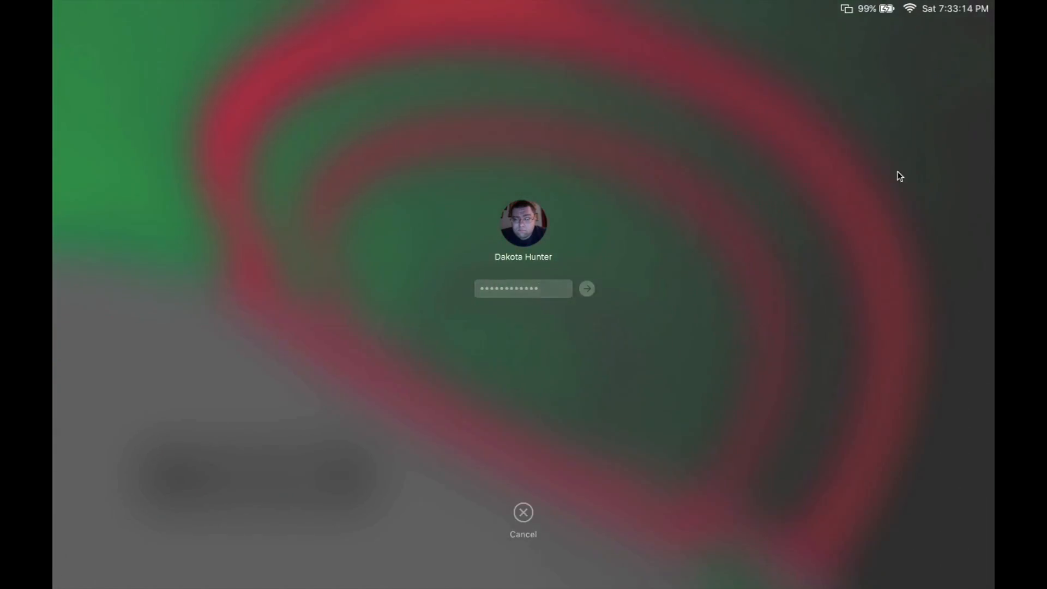
click(586, 288)
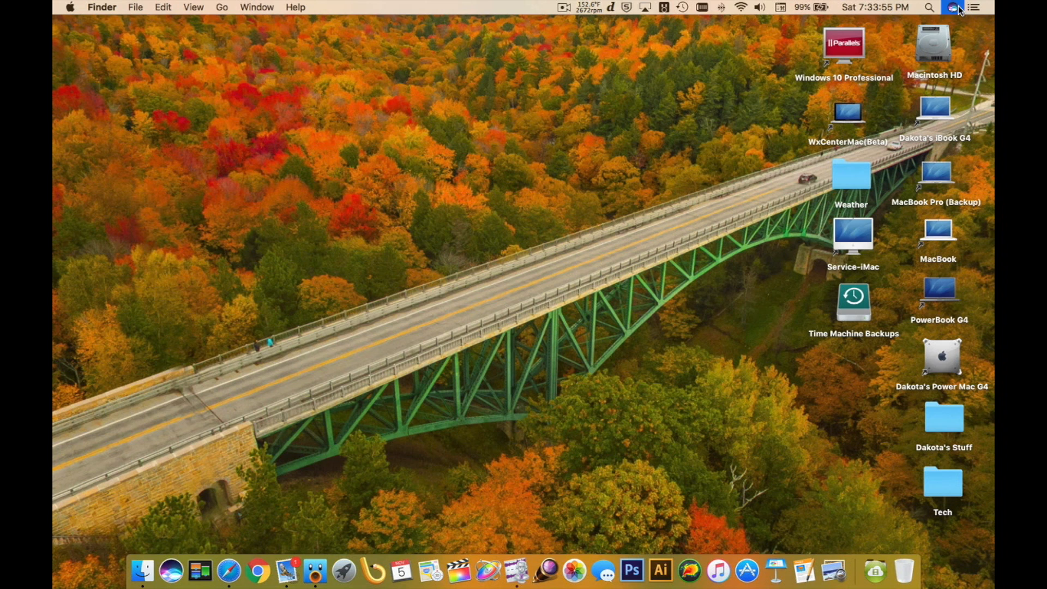
Step: Ask Siri for the next Patriots game, browse the standings, and ask whether the Red Sox won
click(954, 7)
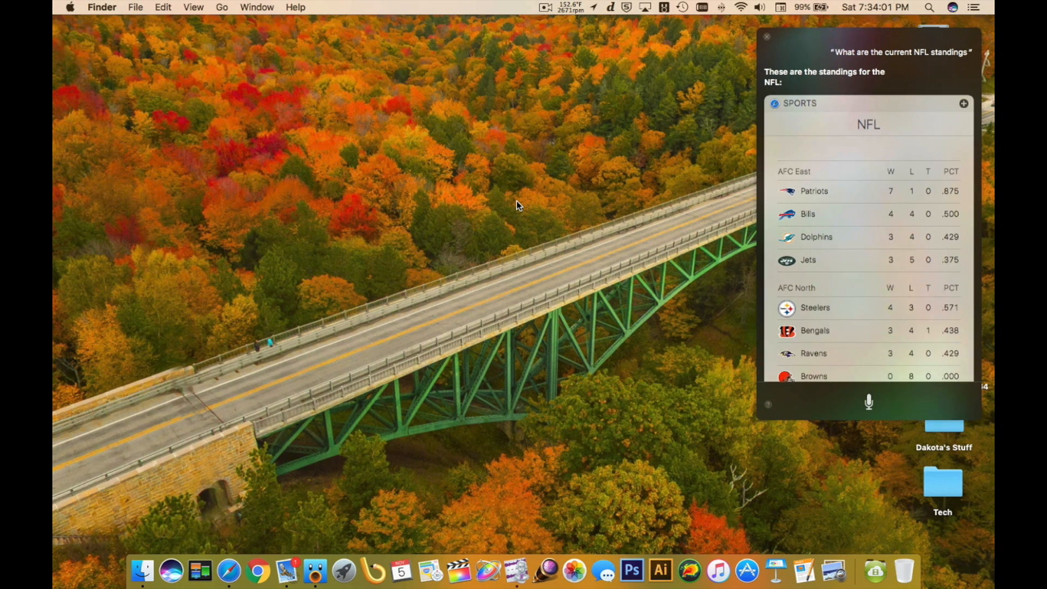
mouse_move(854, 184)
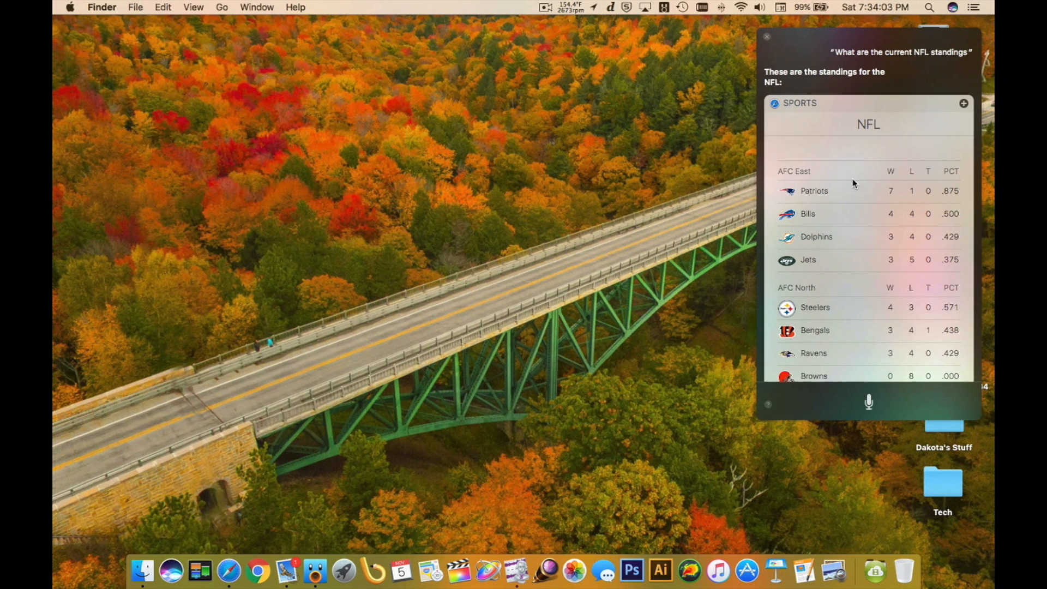
scroll(down, 3)
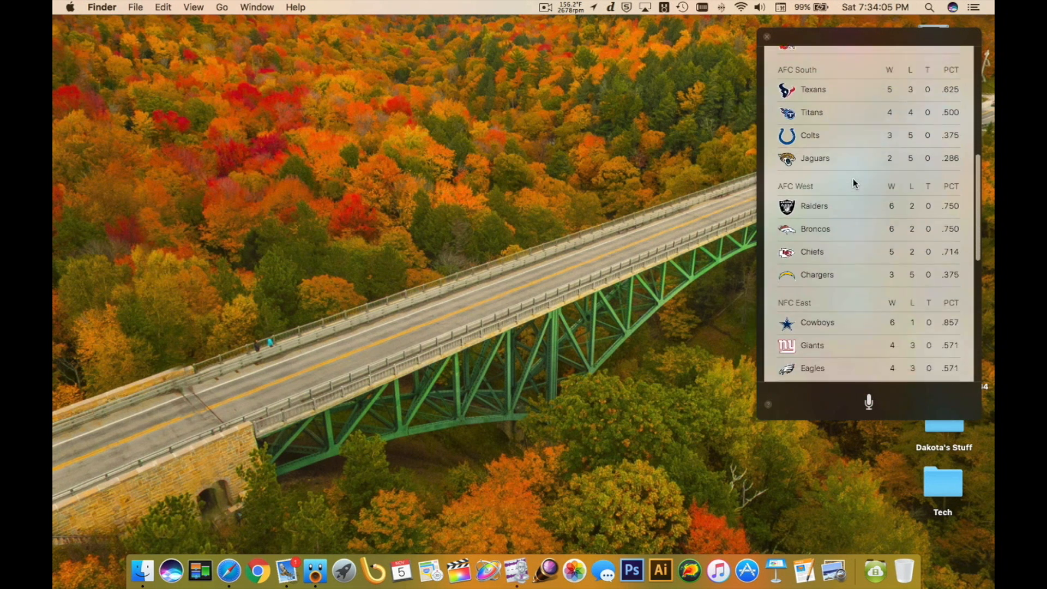
scroll(down, 3)
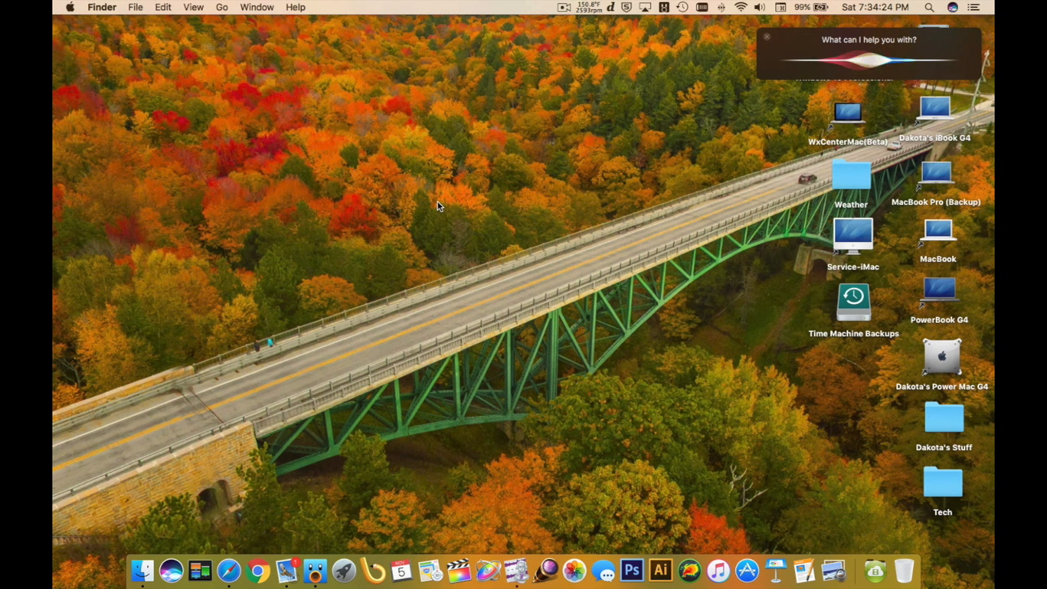
text(Did the Red Sox win)
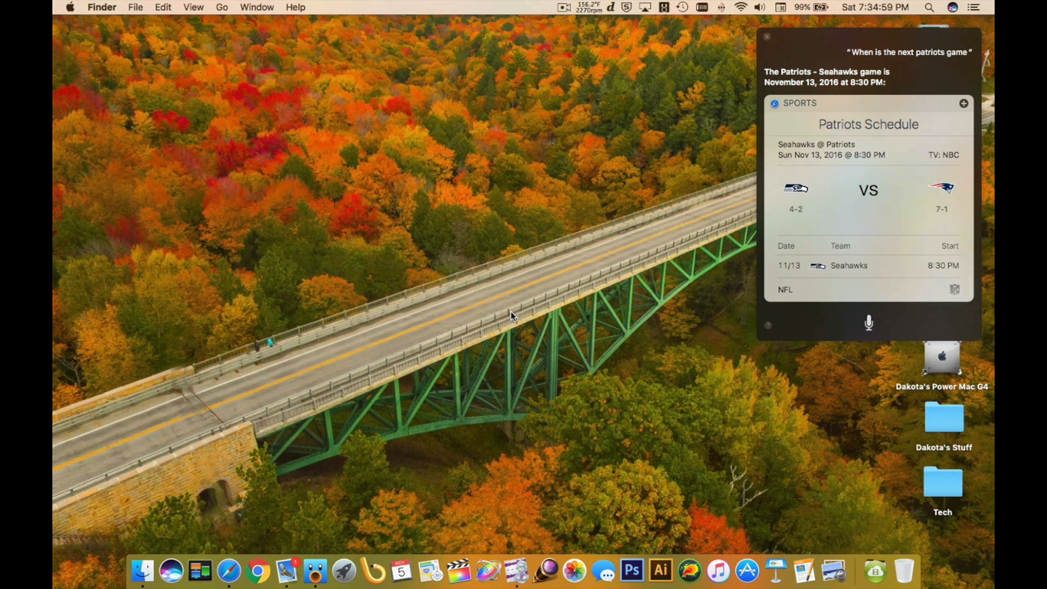
click(766, 37)
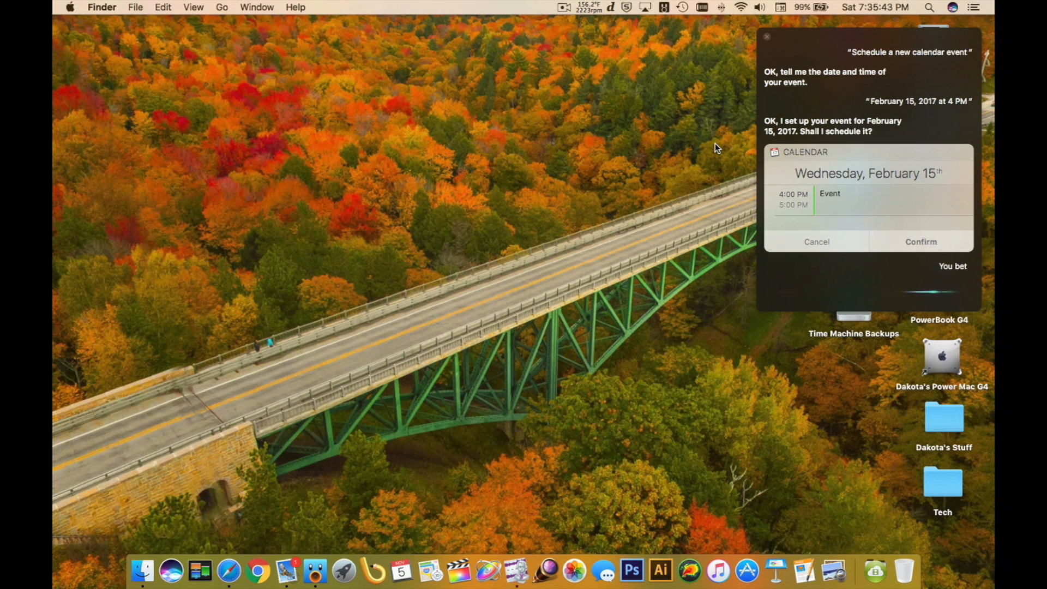
Step: Close Siri after confirming the February 15, 2017 4 PM event with 'You bet'
click(920, 241)
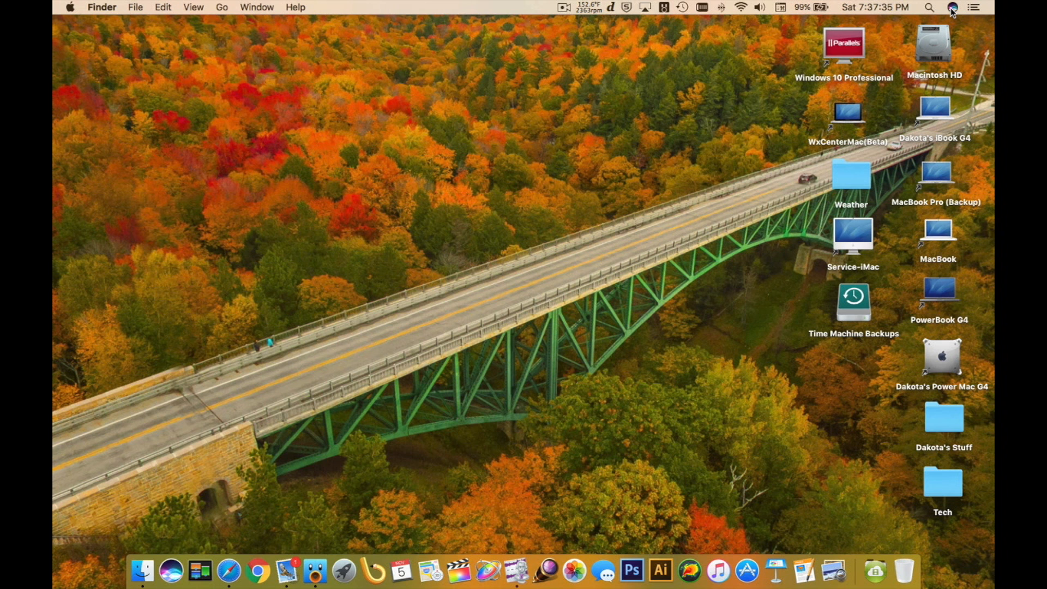
Step: Dictate a tweet 'Isn't talking to your computer awesome this is Siri on macOS Sierra', then close Siri
click(952, 7)
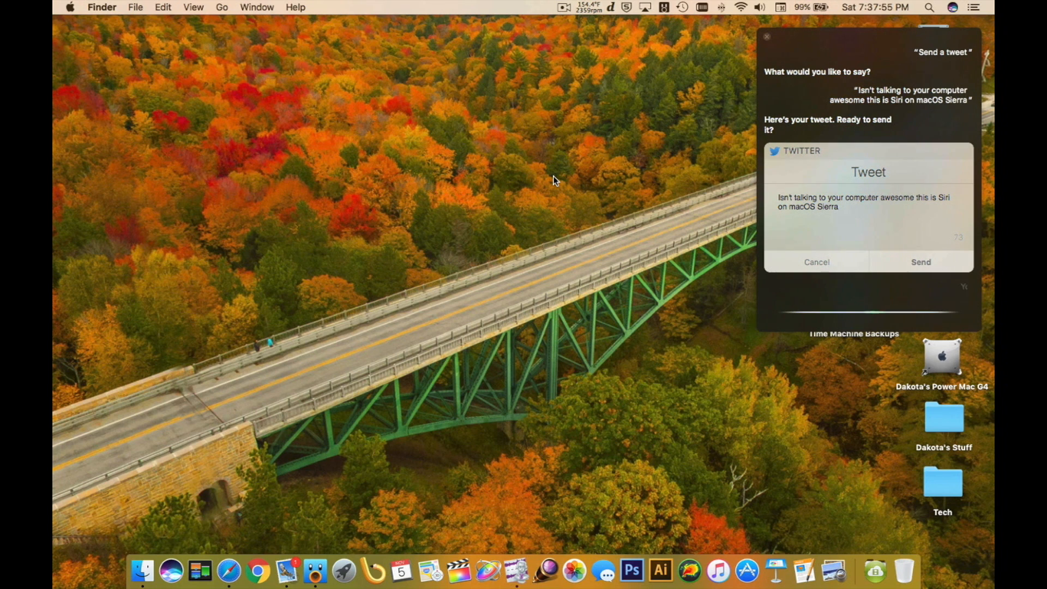
click(921, 262)
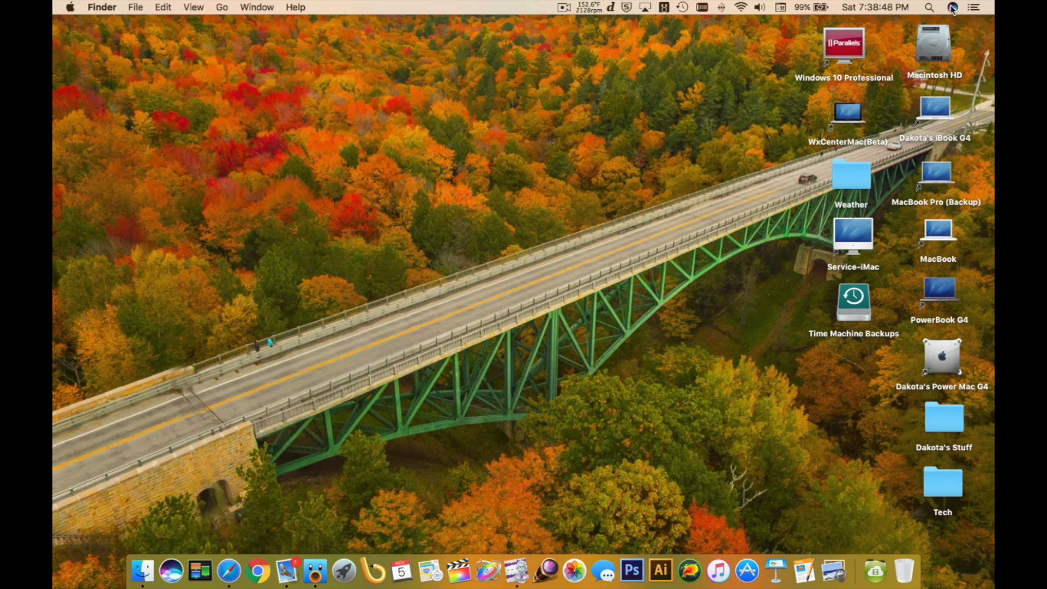
Step: Ask Siri for top rated movies, scroll the 24-movie grid, then search 'Latest Apple rumors'
click(951, 7)
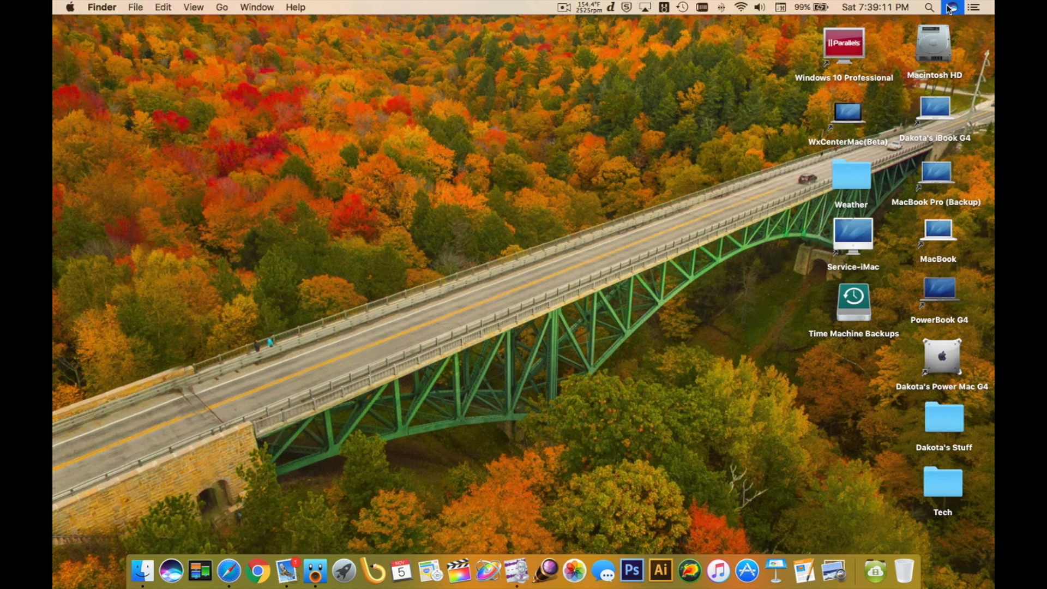
click(951, 7)
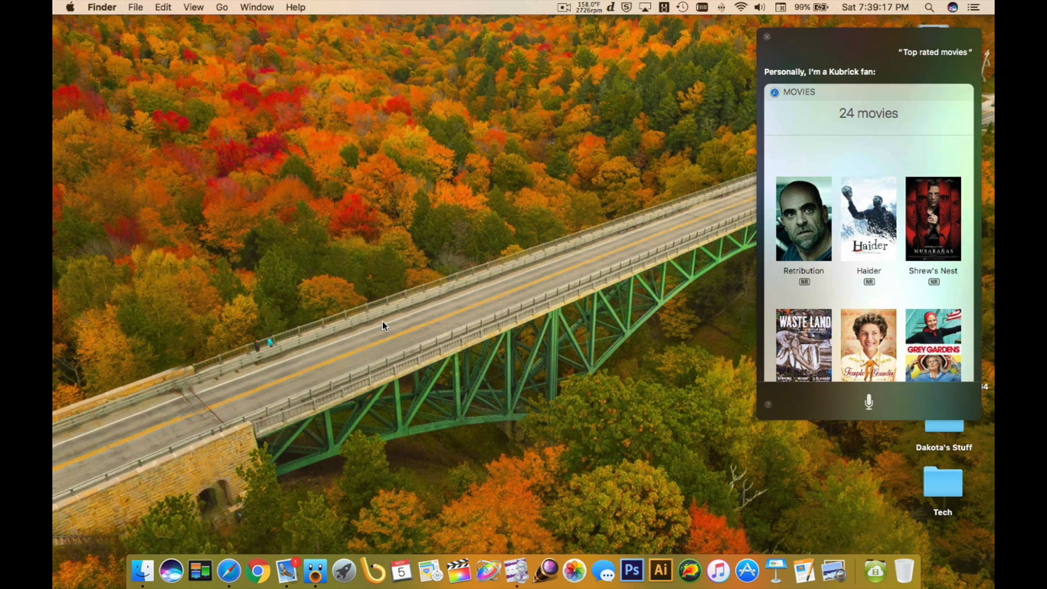
mouse_move(843, 287)
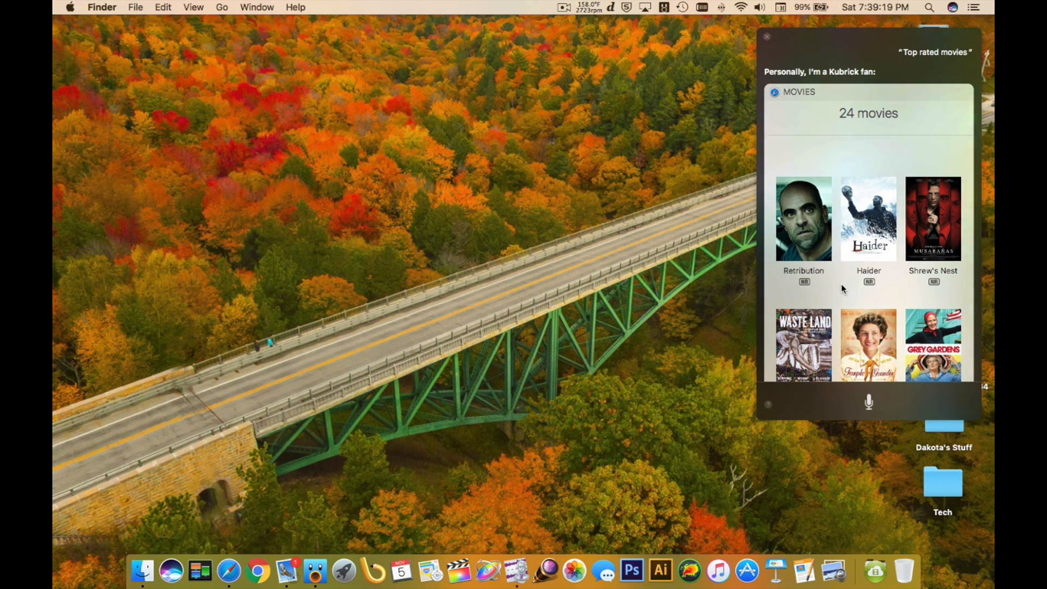
scroll(down, 3)
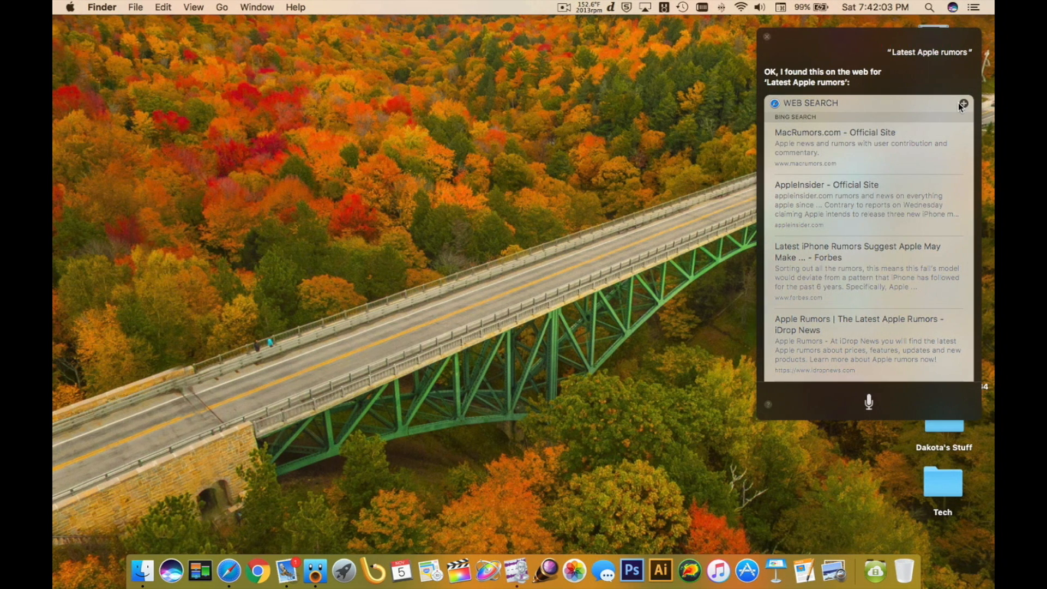
Step: Pin the Apple rumors results to the Today view and open the MacRumors.com result
click(974, 7)
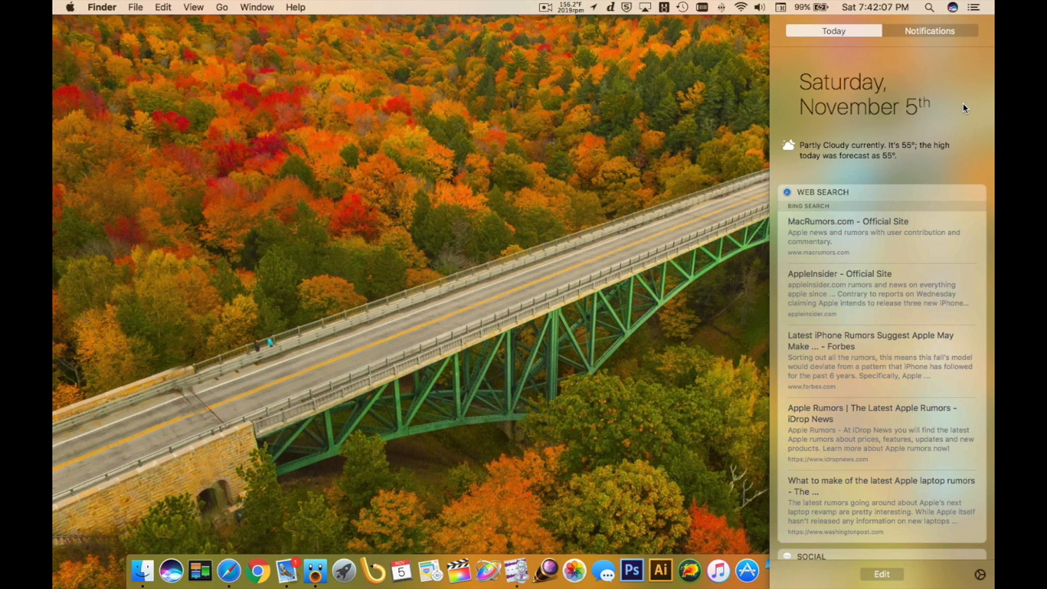
scroll(down, 3)
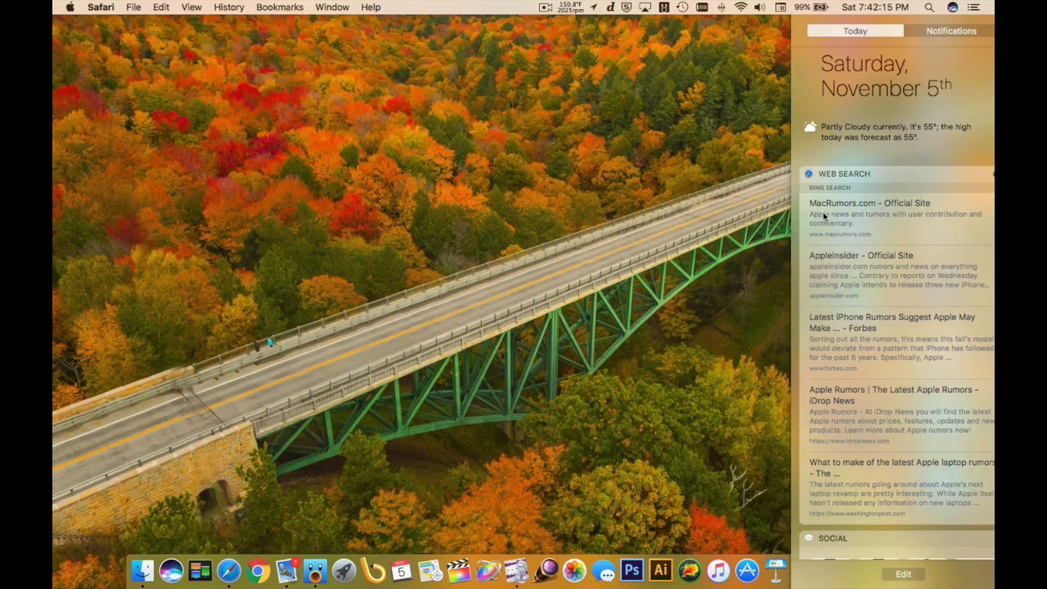
click(868, 203)
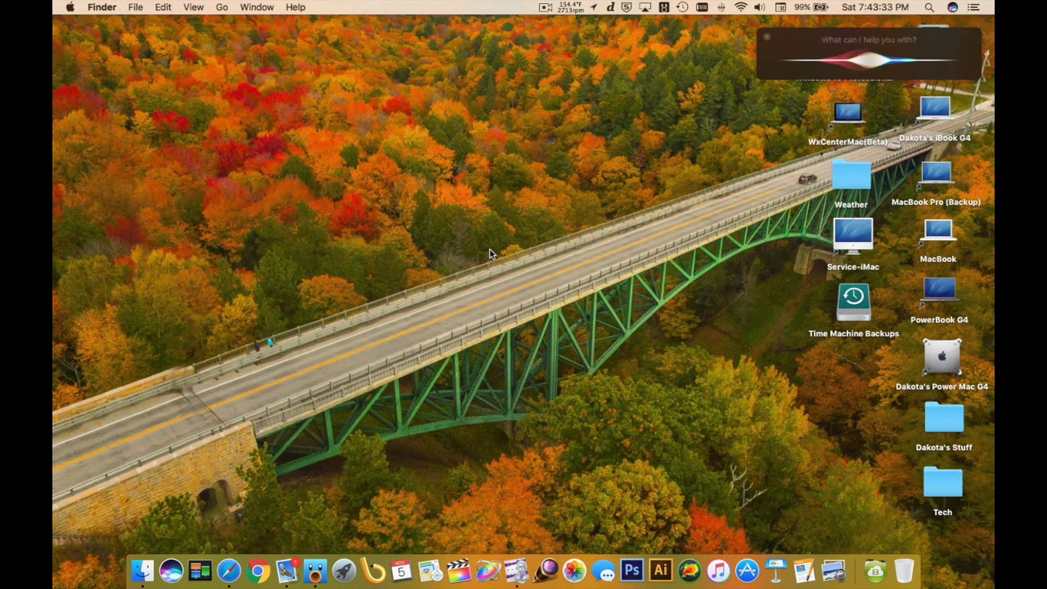
Step: Enter the Siri request 'Find the nearest App'
text(Find the nearest App)
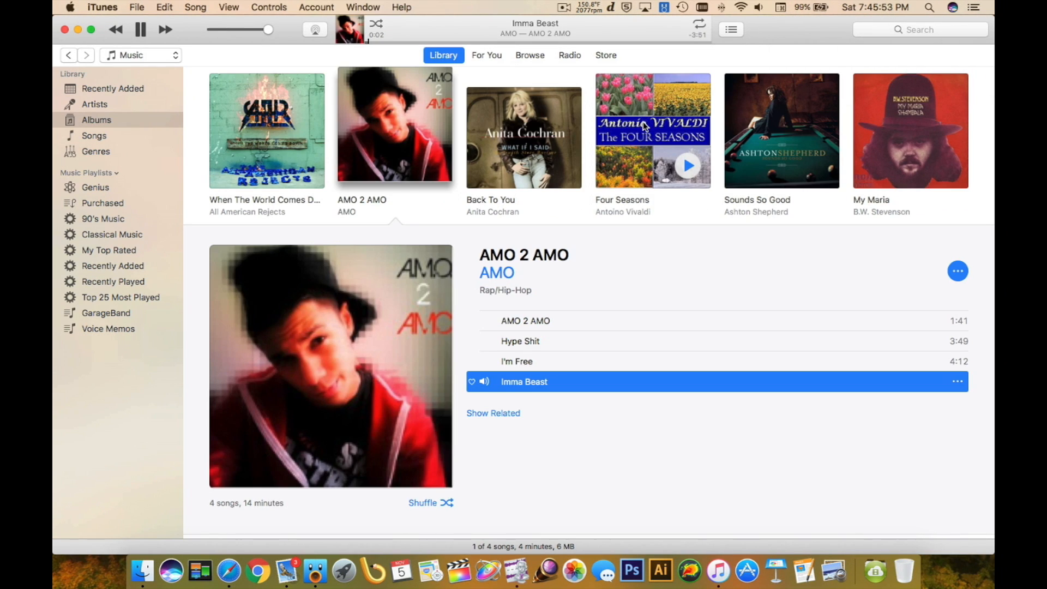
mouse_move(596, 232)
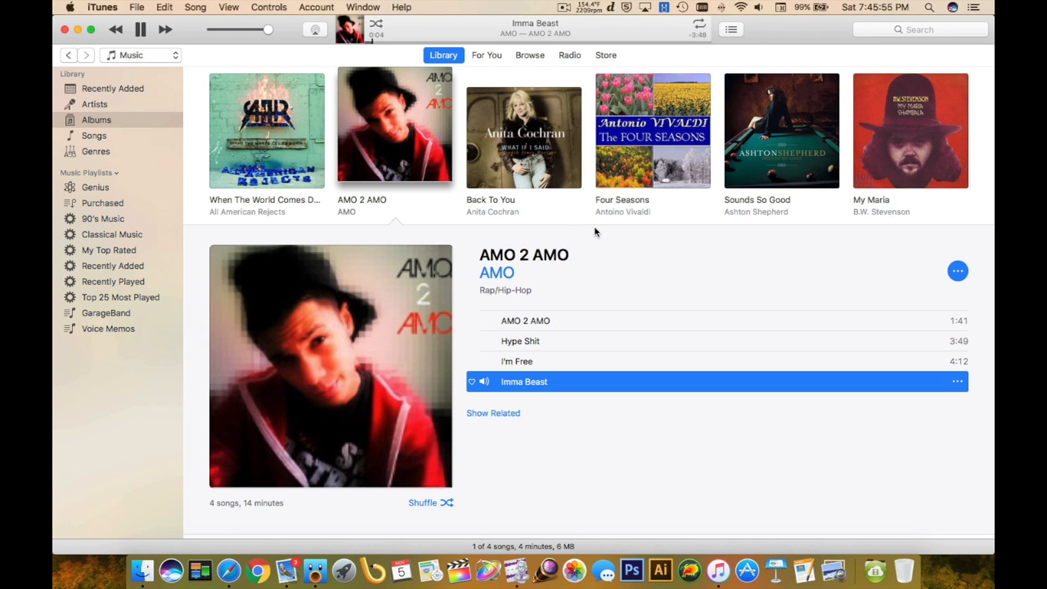
mouse_move(623, 234)
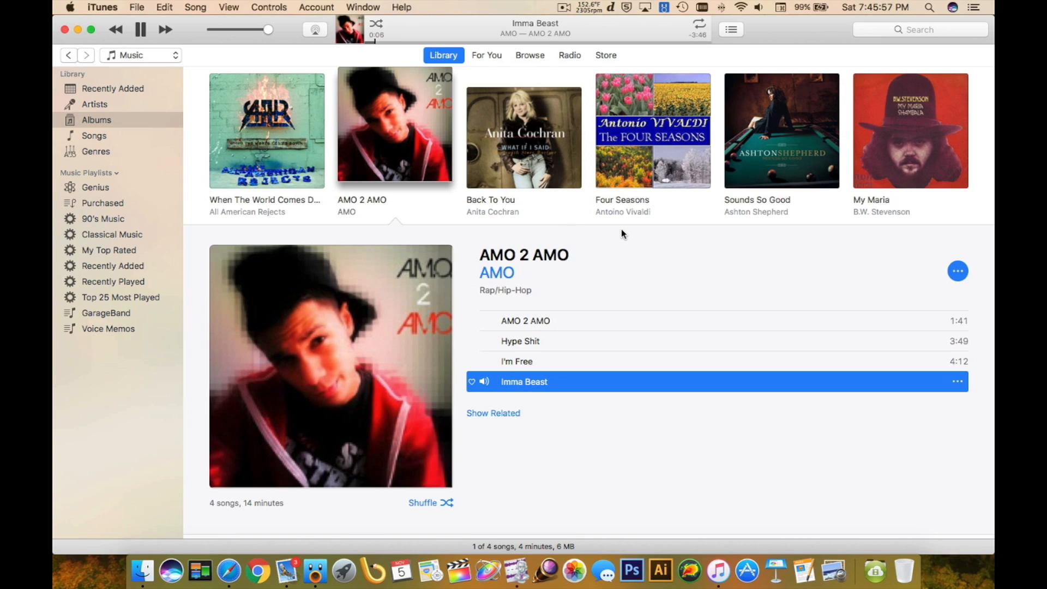